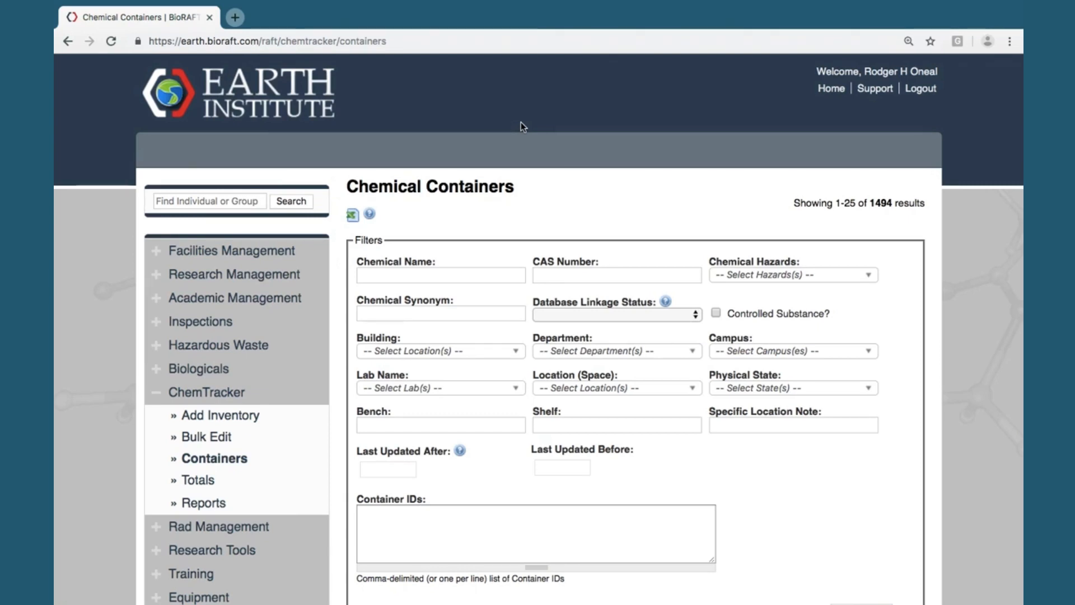
Scroll the left sidebar and expand the Reports list under ChemTracker.
{"action": "scroll", "scroll_direction": "down", "scroll_amount": 3}
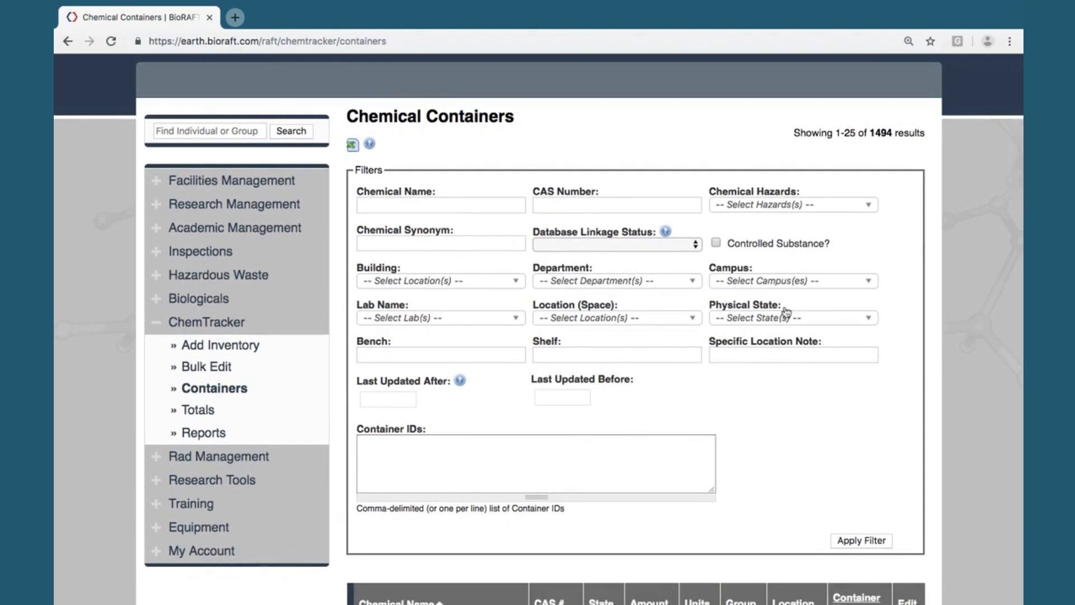
{"action": "scroll", "scroll_direction": "down", "scroll_amount": 3}
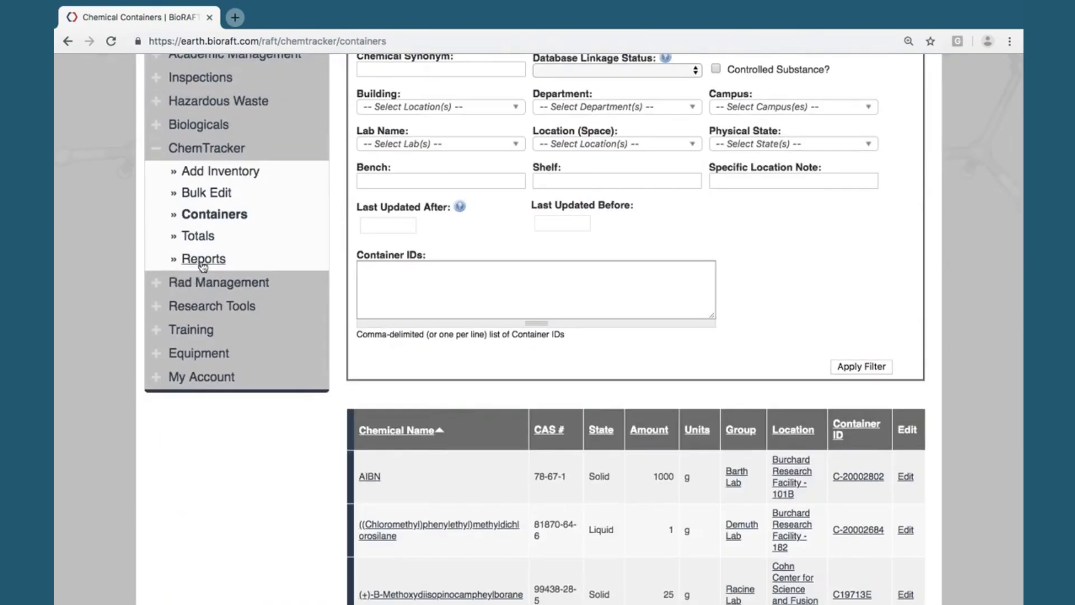
{"action": "left_click", "coordinate": [226, 497]}
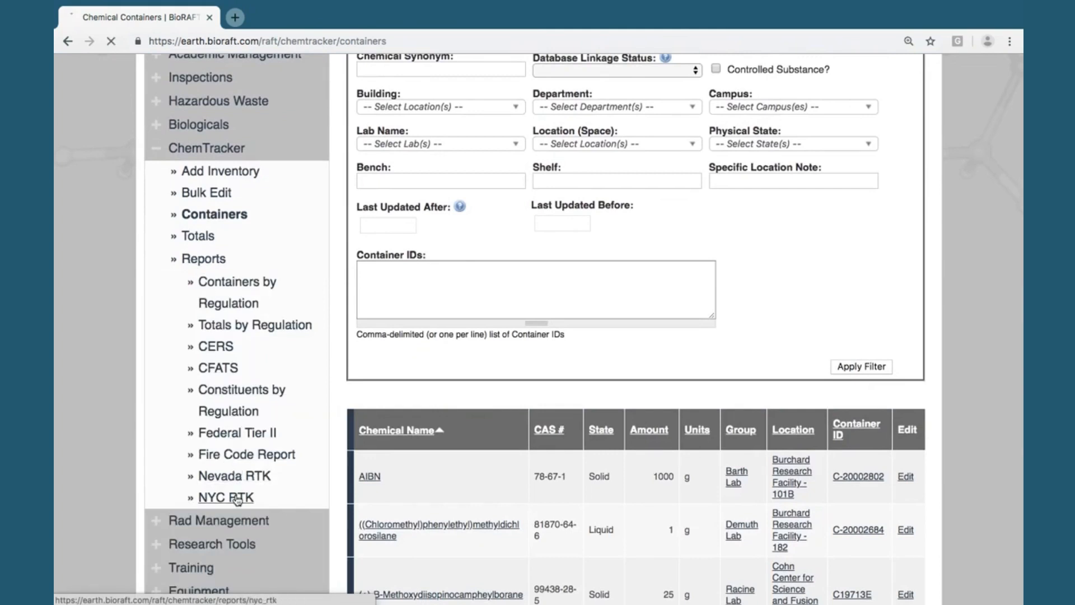
Run the NYC RTK report for East Facility and open the downloaded CSV.
{"action": "left_click", "coordinate": [226, 497]}
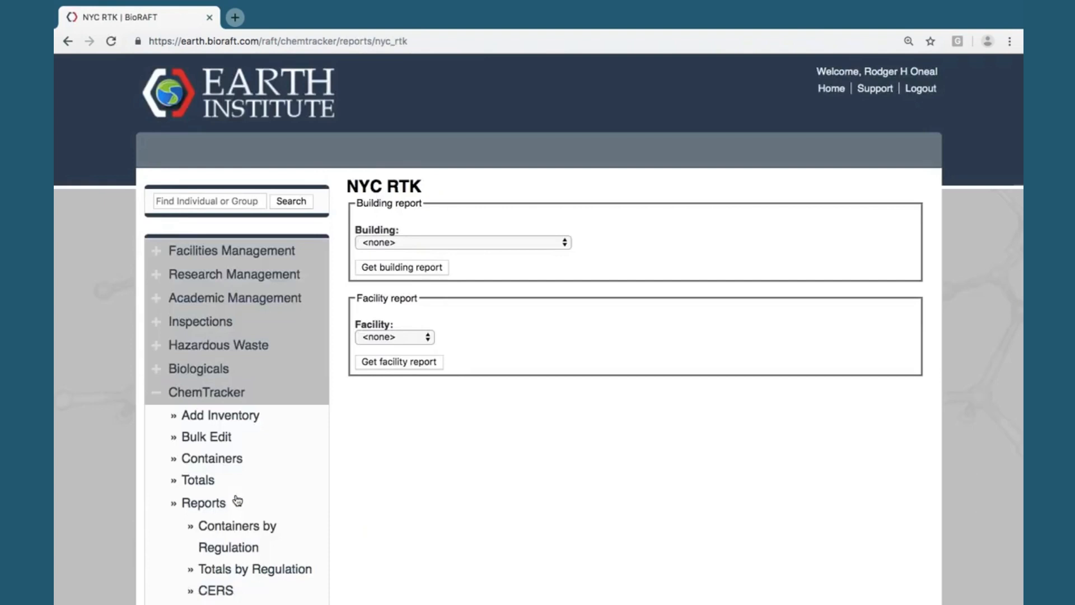
{"action": "left_click", "coordinate": [394, 336]}
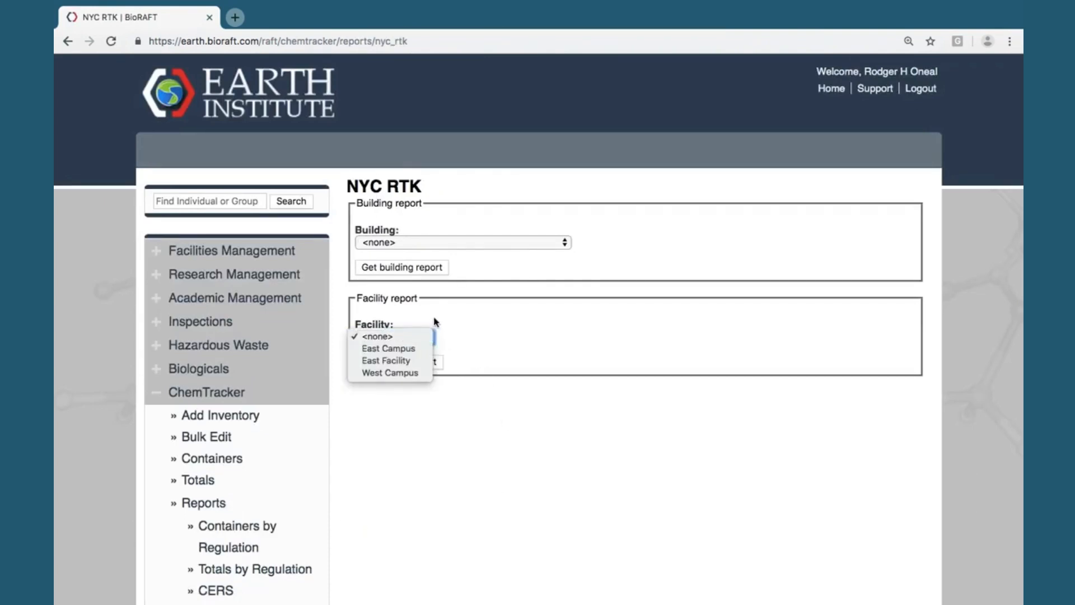
{"action": "mouse_move", "coordinate": [388, 348]}
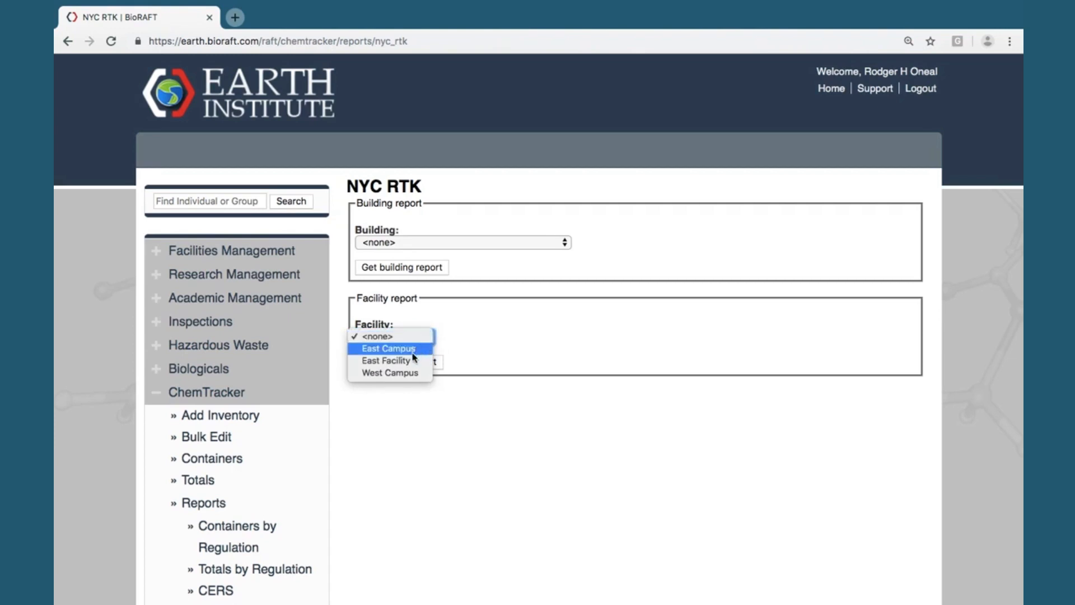
{"action": "left_click", "coordinate": [385, 360]}
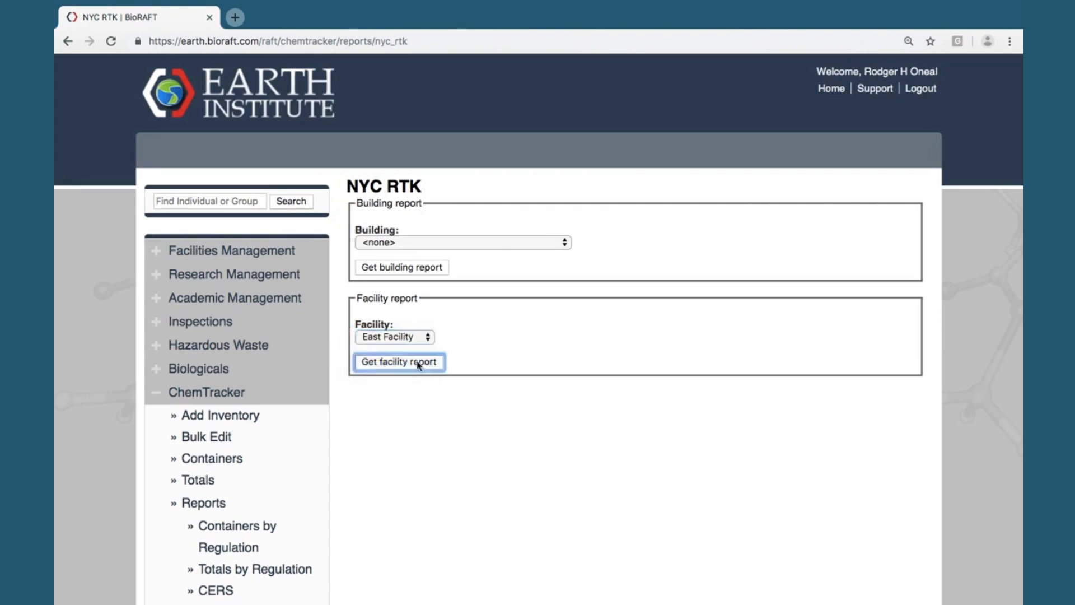
{"action": "left_click", "coordinate": [398, 361]}
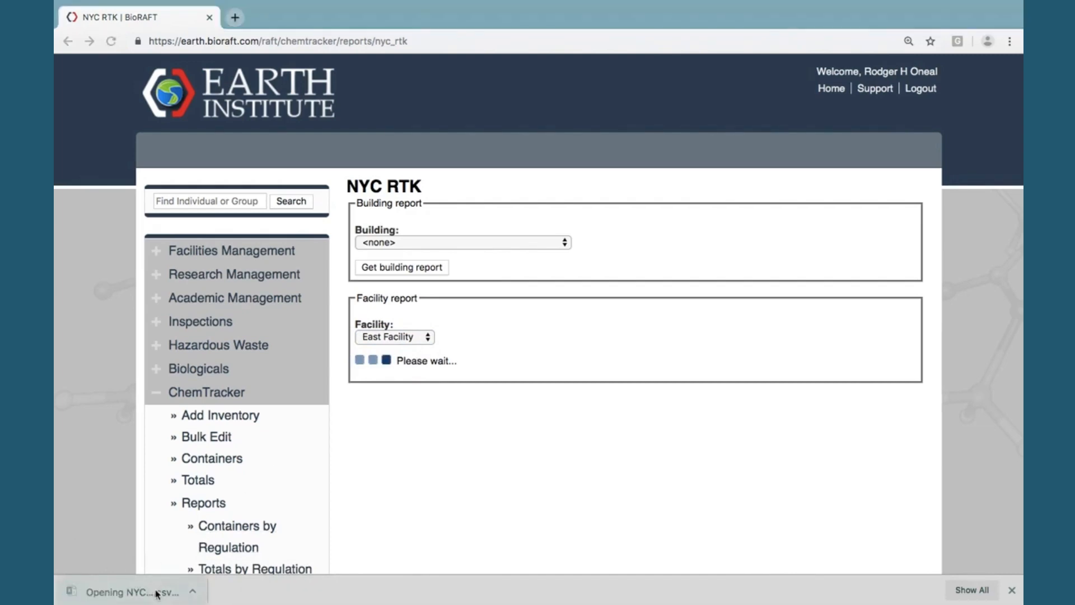
{"action": "left_click", "coordinate": [123, 592]}
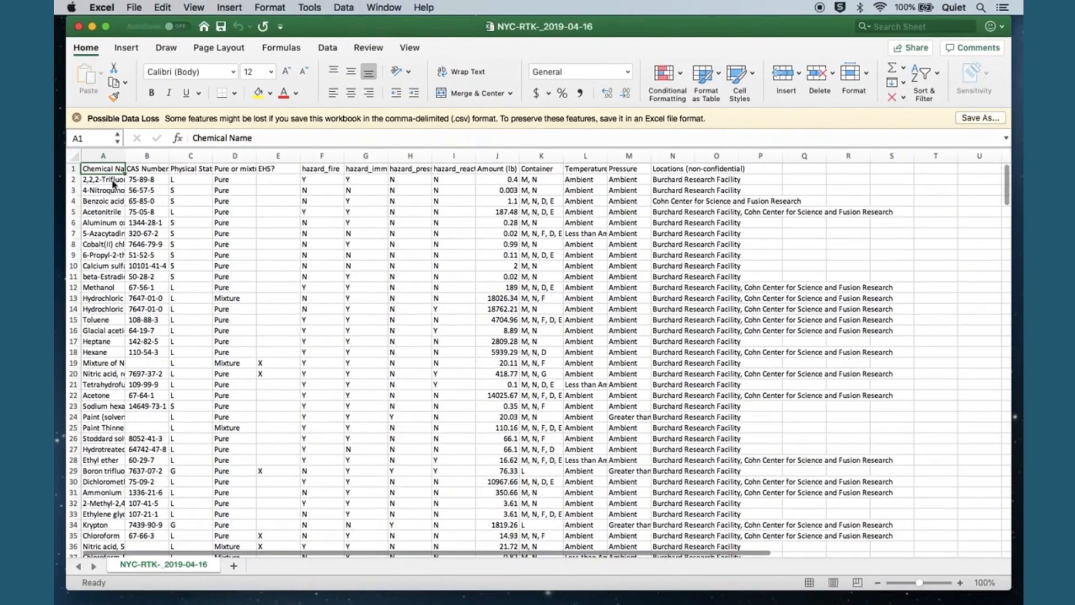
Widen column A, then inspect the Pure, EHS? and hazard_fire values, such as Benzoic acid's.
{"action": "left_click_drag", "start_coordinate": [165, 156], "coordinate": [201, 156]}
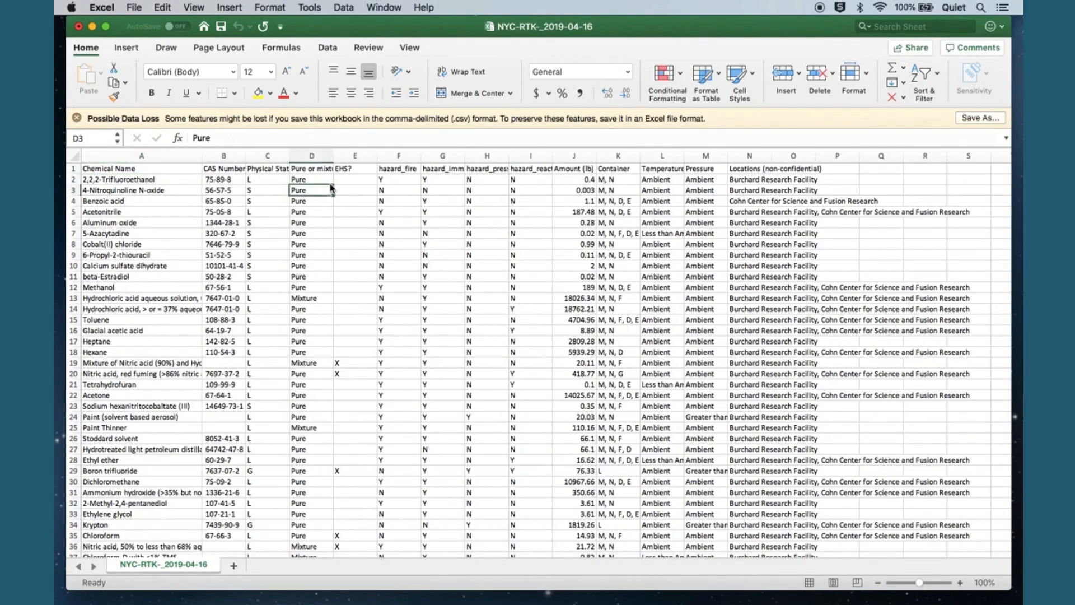
{"action": "left_click", "coordinate": [354, 168]}
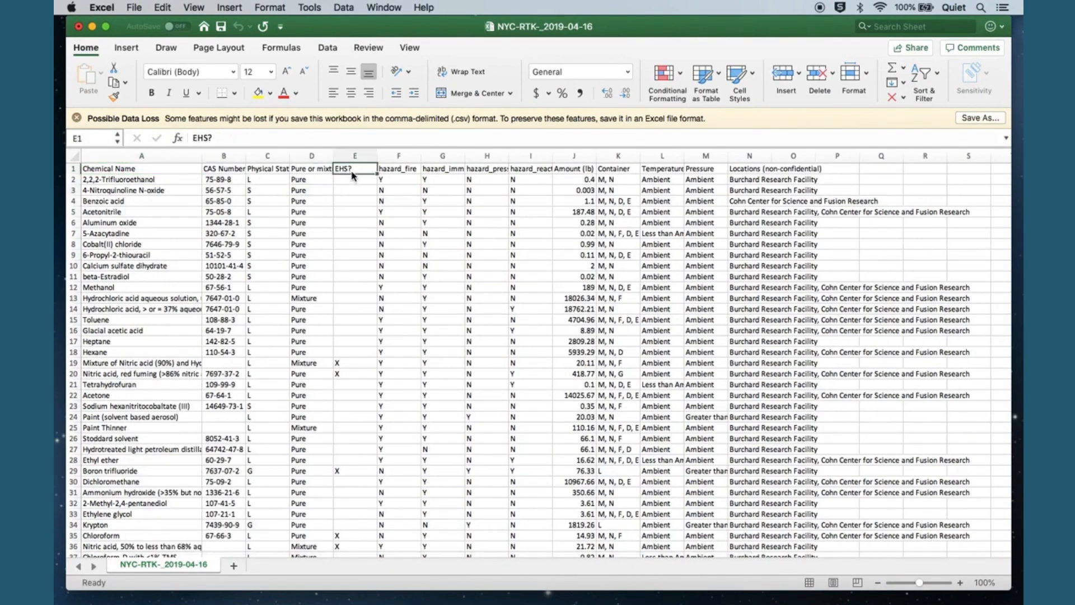
{"action": "left_click", "coordinate": [398, 201]}
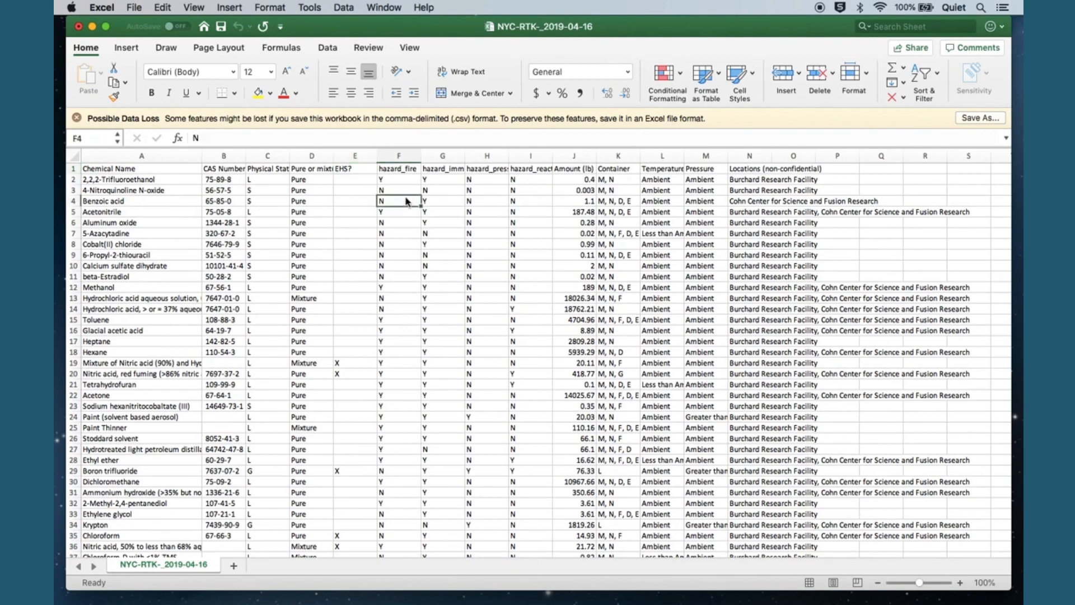
{"action": "left_click", "coordinate": [616, 180]}
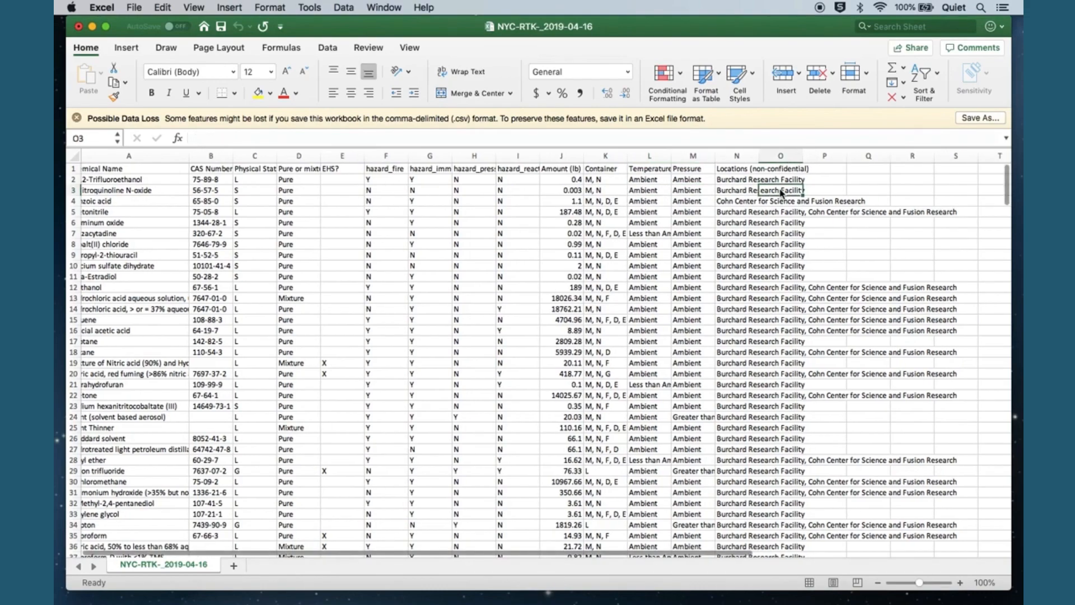
{"action": "scroll", "scroll_direction": "down", "scroll_amount": 3}
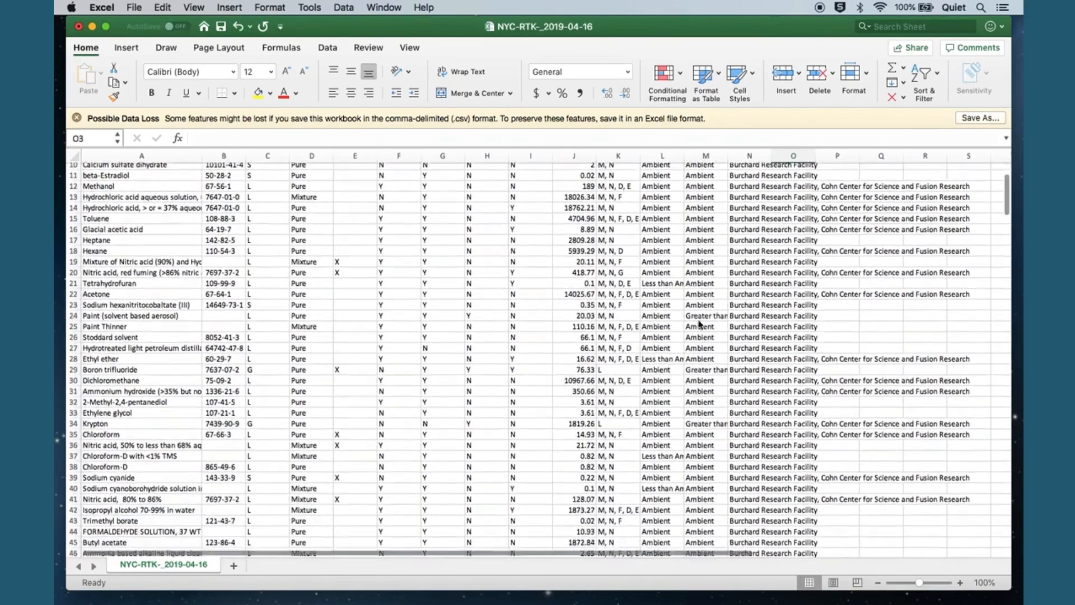
{"action": "scroll", "scroll_direction": "down", "scroll_amount": 3}
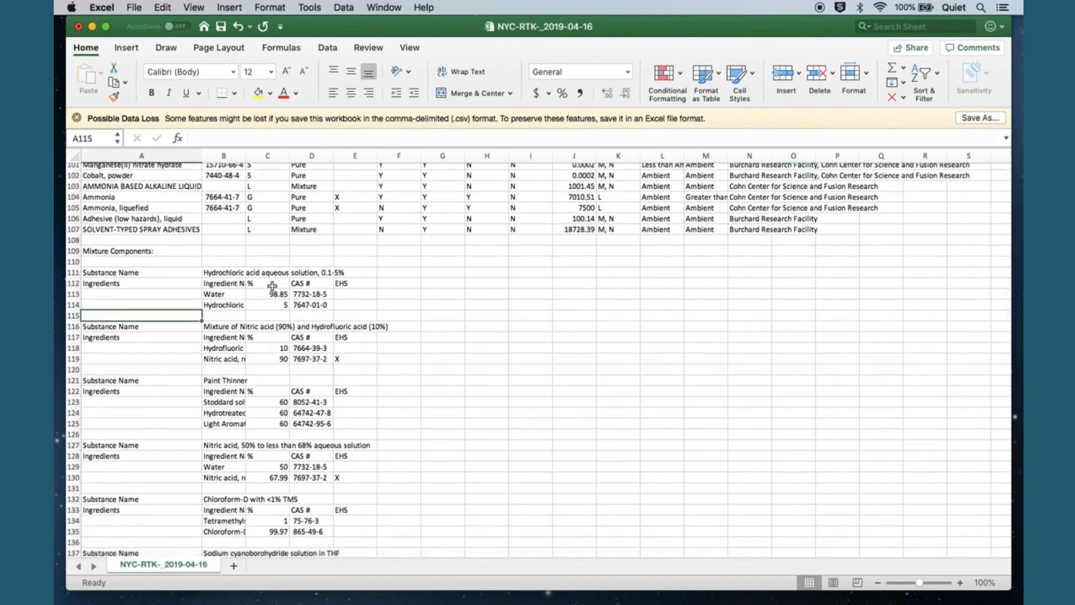
{"action": "left_click", "coordinate": [266, 283]}
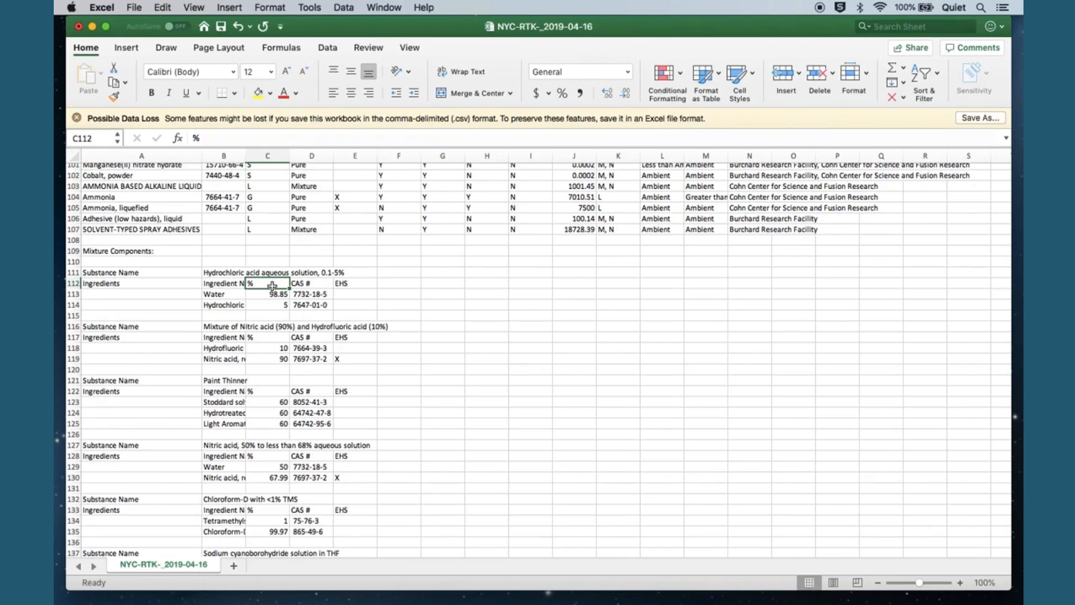
{"action": "scroll", "scroll_direction": "down", "scroll_amount": 3}
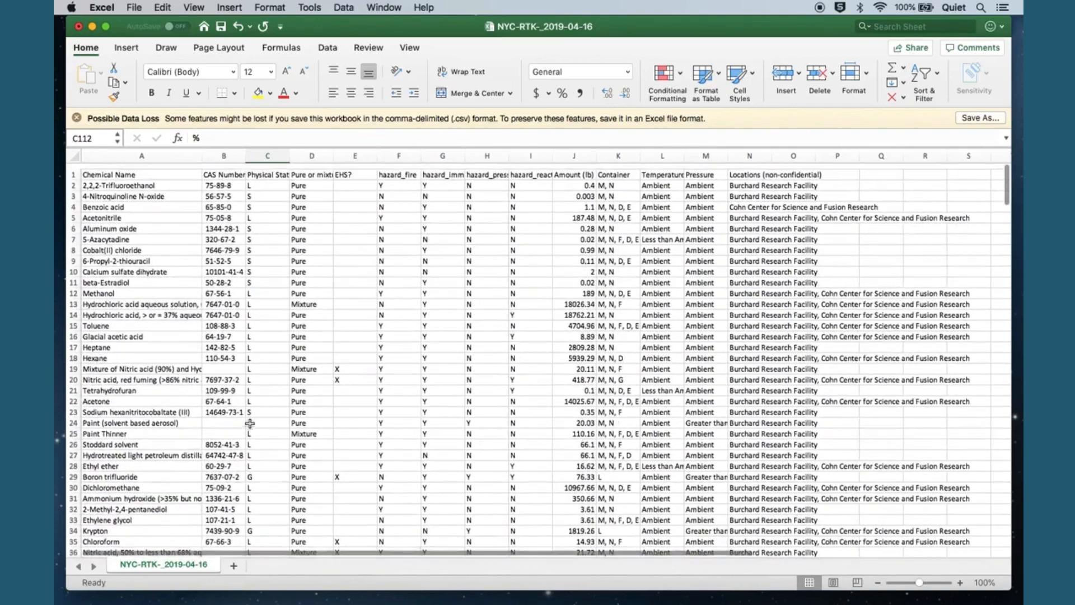
{"action": "scroll", "scroll_direction": "down", "scroll_amount": 3}
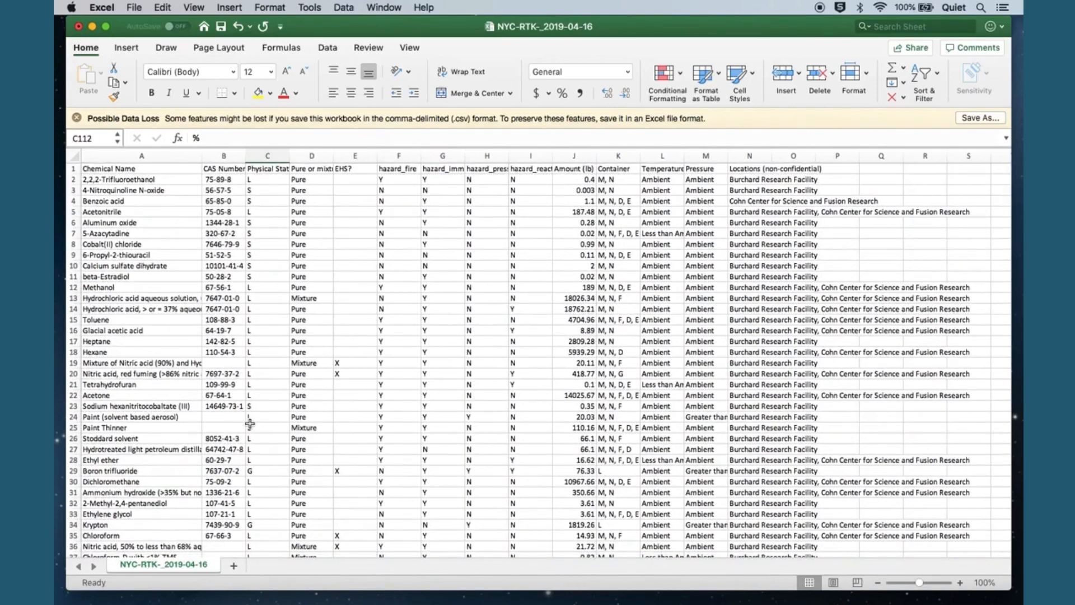